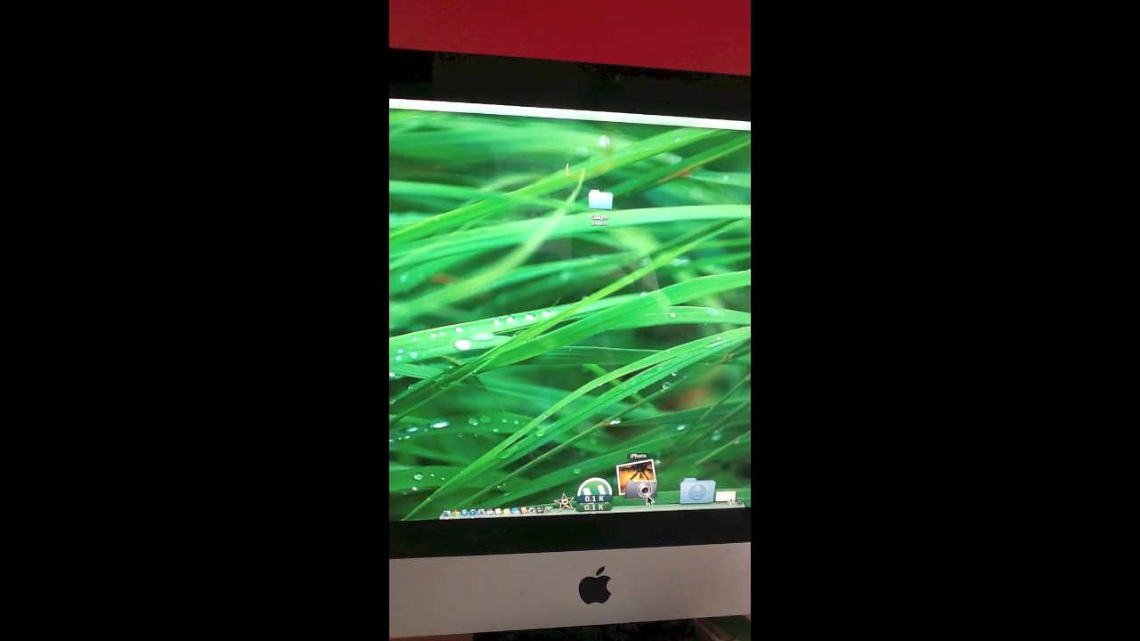
Show About This Mac with the OS X version, processor, memory and startup disk
right_click(633, 472)
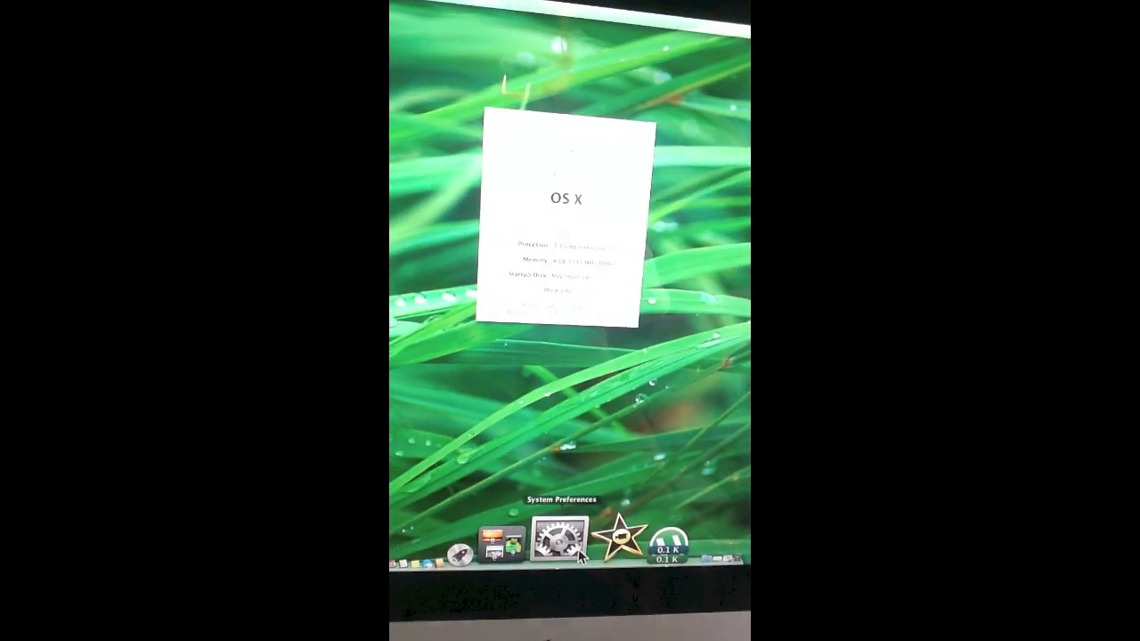
Show the Desktop & Screen Saver pane listing the Grass Blades wallpaper and Apple desktop pictures
click(541, 541)
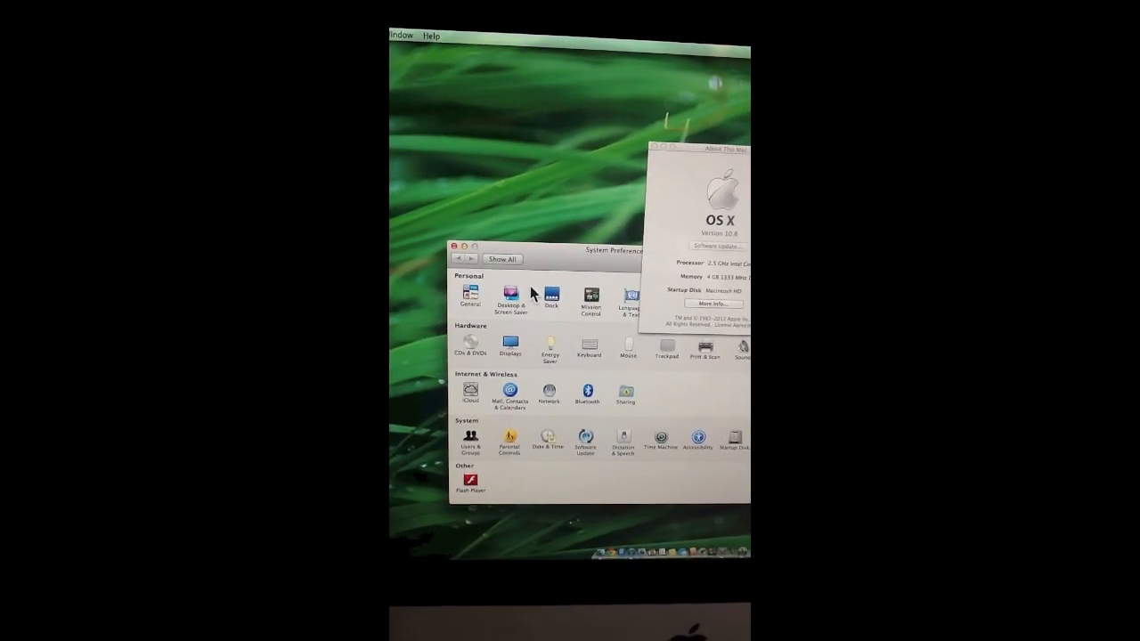
click(509, 296)
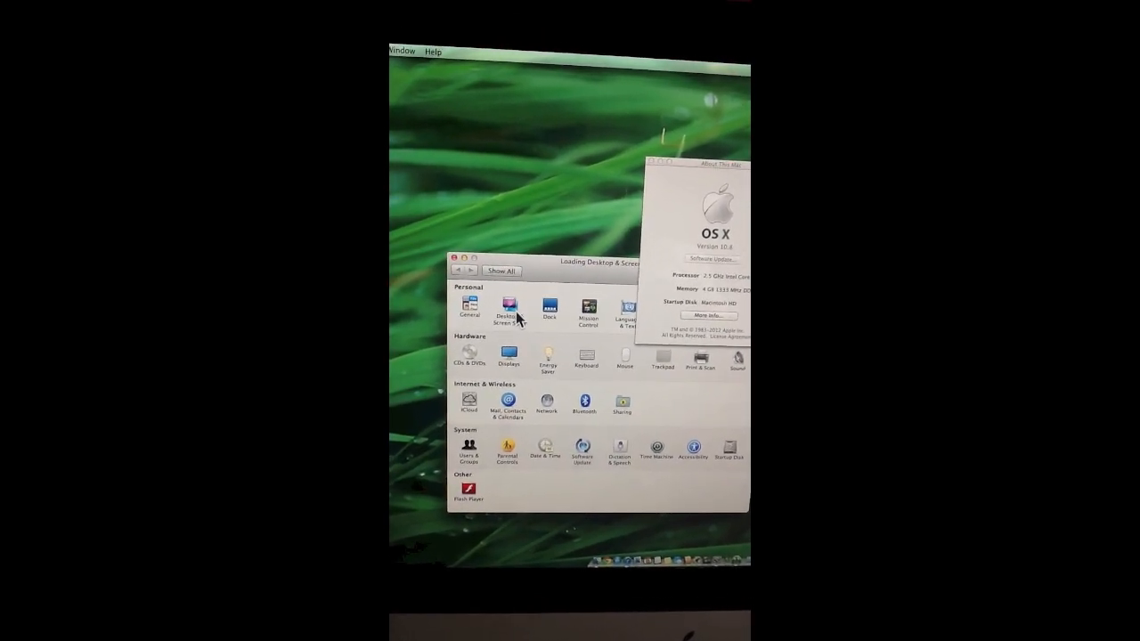
click(508, 307)
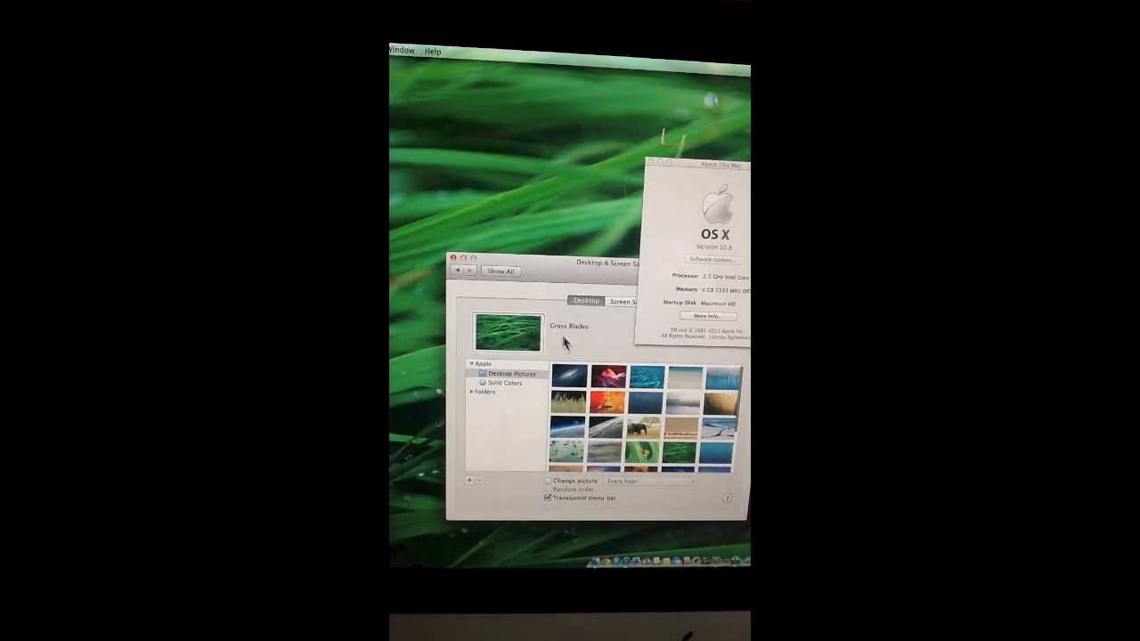